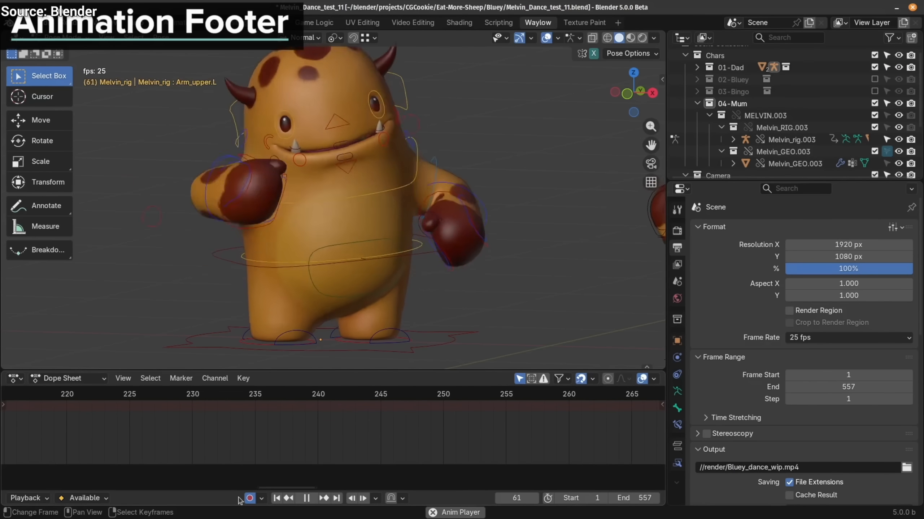
- Start playback of the monster character's dance animation from the timeline
{"action": "left_click", "coordinate": [305, 498]}
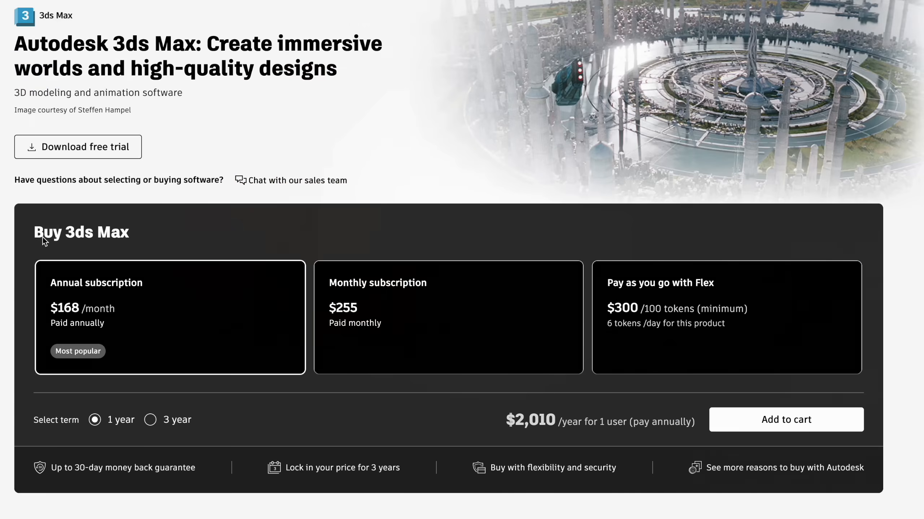
- Bring up the Buy 3ds Max section with its subscription plan prices
{"action": "double_click", "coordinate": [81, 232]}
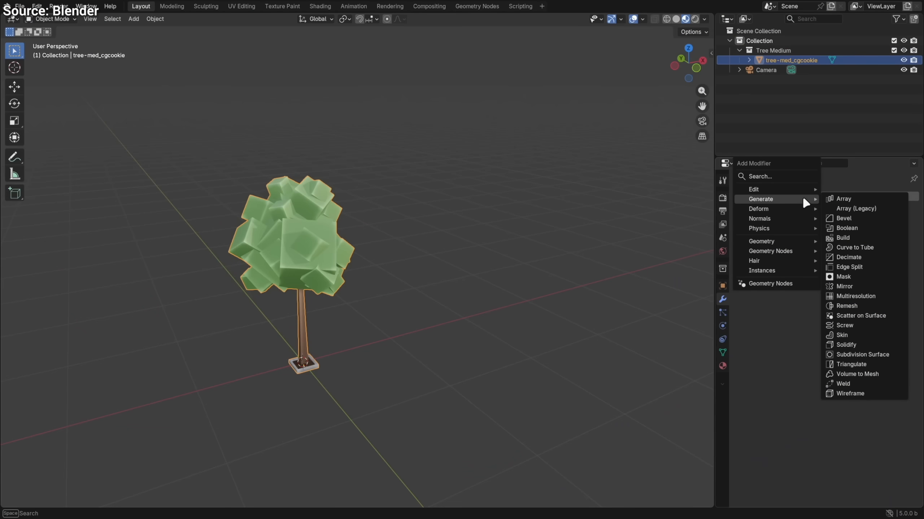
- Add a Scatter on Surface modifier instancing the Trees collection over the ground grid
{"action": "left_click", "coordinate": [842, 199]}
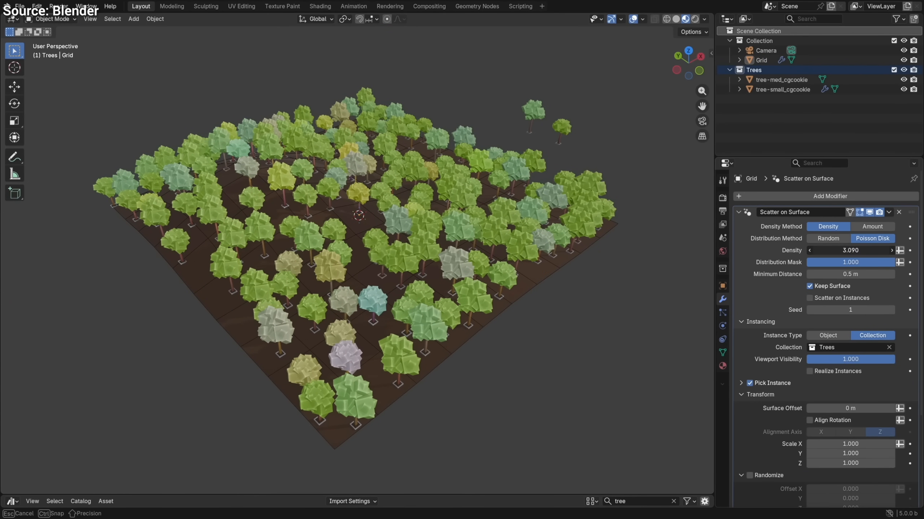
{"action": "scroll", "scroll_direction": "down", "scroll_amount": 3}
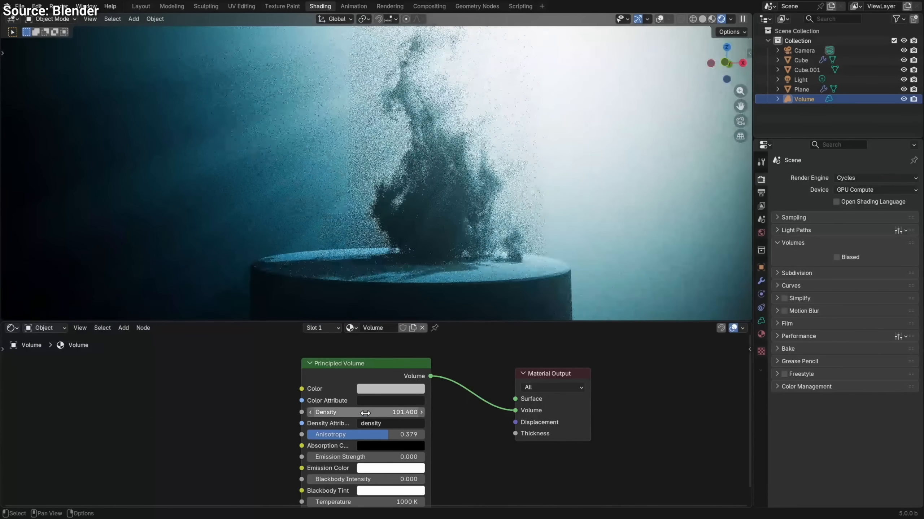
- Raise the Principled Volume node's Density to 101.4 for denser smoke
{"action": "left_click", "coordinate": [835, 258]}
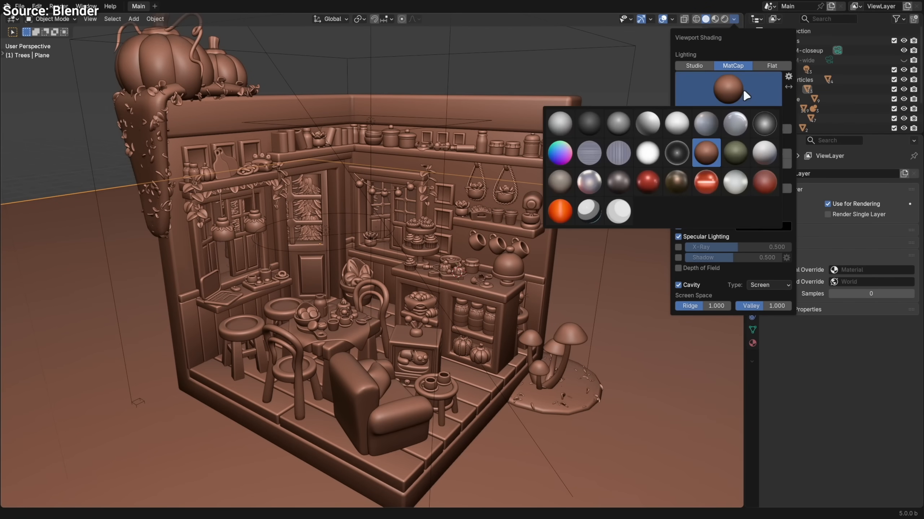
- Choose a reddish clay MatCap for the viewport shading
{"action": "left_click", "coordinate": [588, 181]}
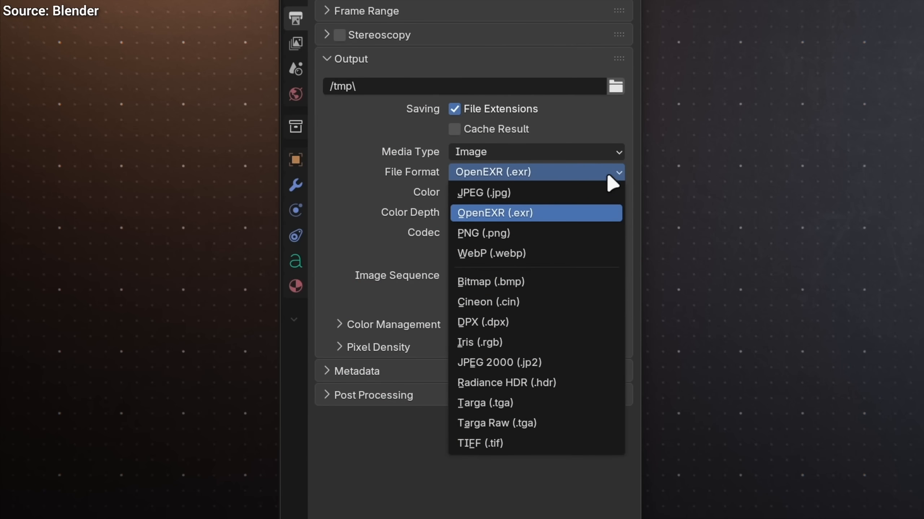
- Set OpenEXR as render output format and switch the Sky Texture to Multiple Scattering
{"action": "left_click", "coordinate": [506, 383]}
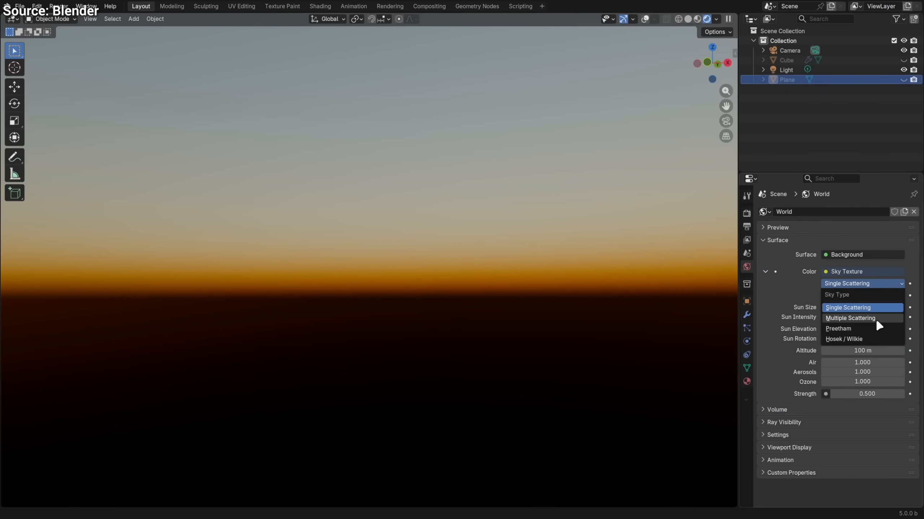
{"action": "left_click", "coordinate": [850, 318]}
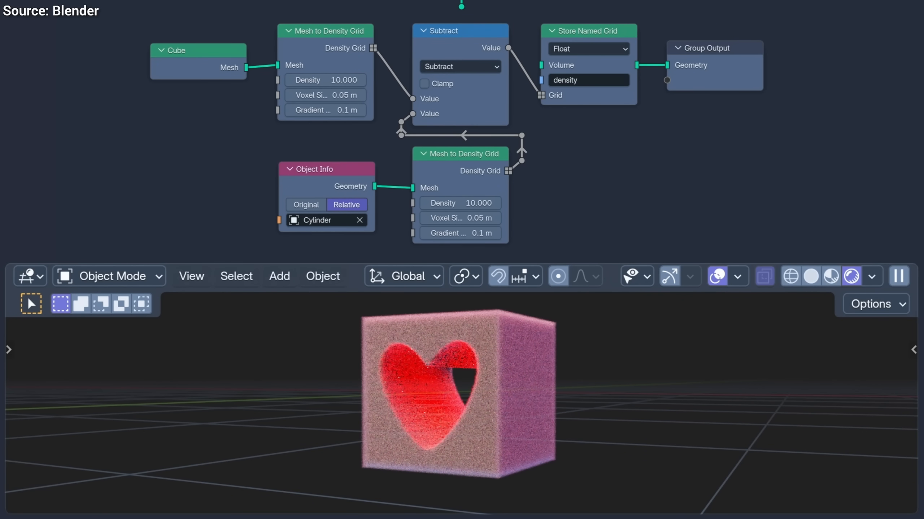
- Subtract the Cylinder's density grid from the cube's volume, carving a heart-shaped hole
{"action": "left_click", "coordinate": [599, 6]}
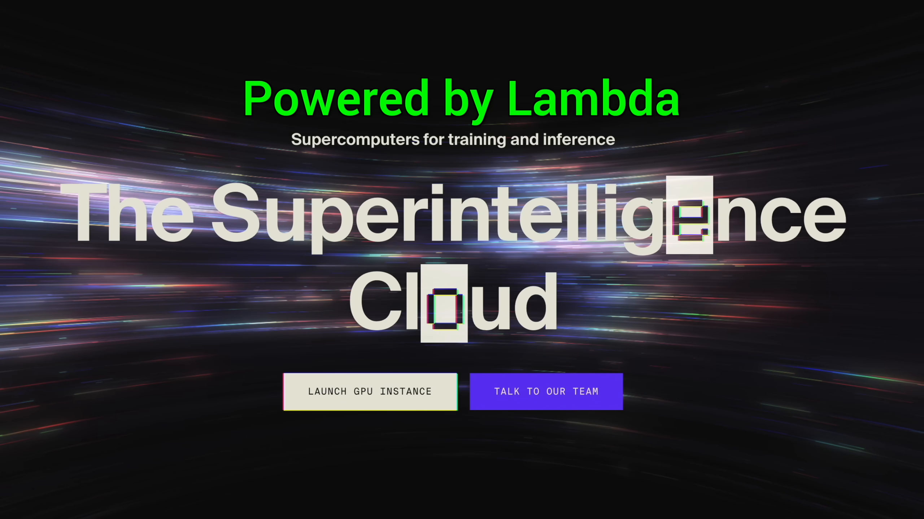
- Scroll the Lambda homepage down to the pay-by-the-minute GPU pricing table
{"action": "scroll", "scroll_direction": "down", "scroll_amount": 3}
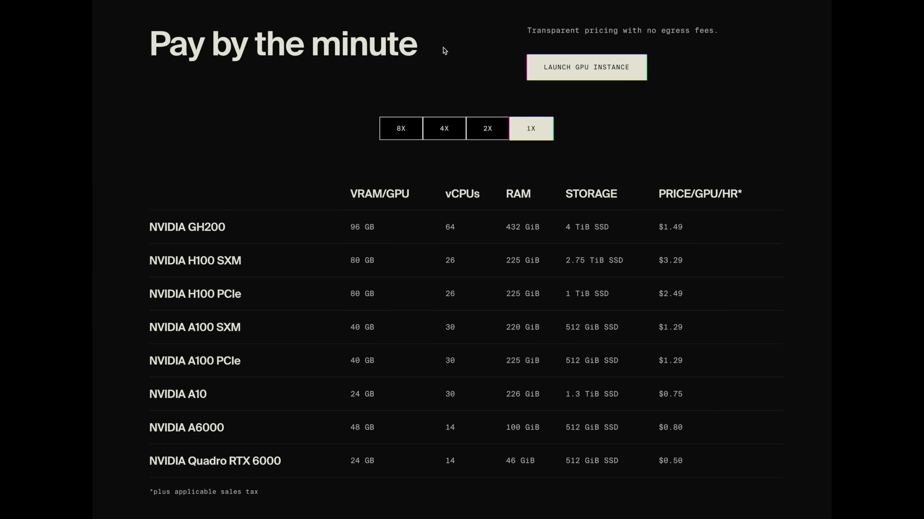
{"action": "mouse_move", "coordinate": [564, 72]}
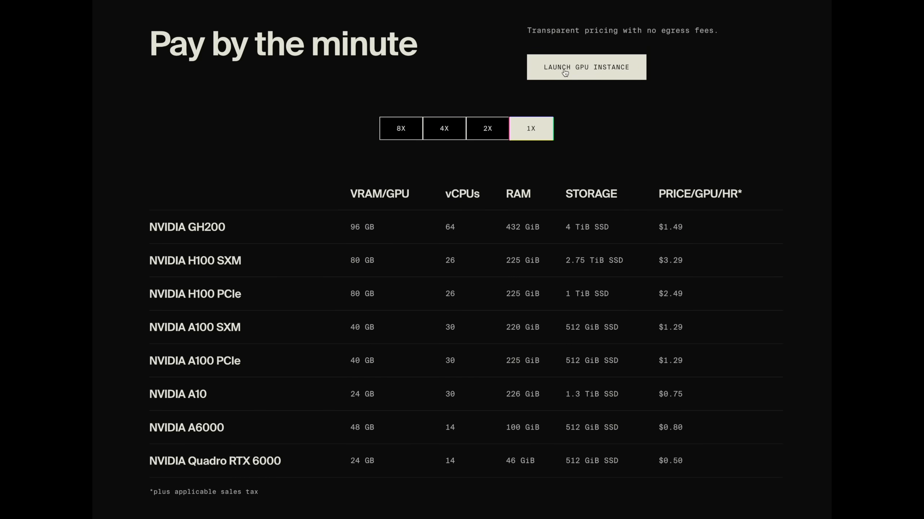